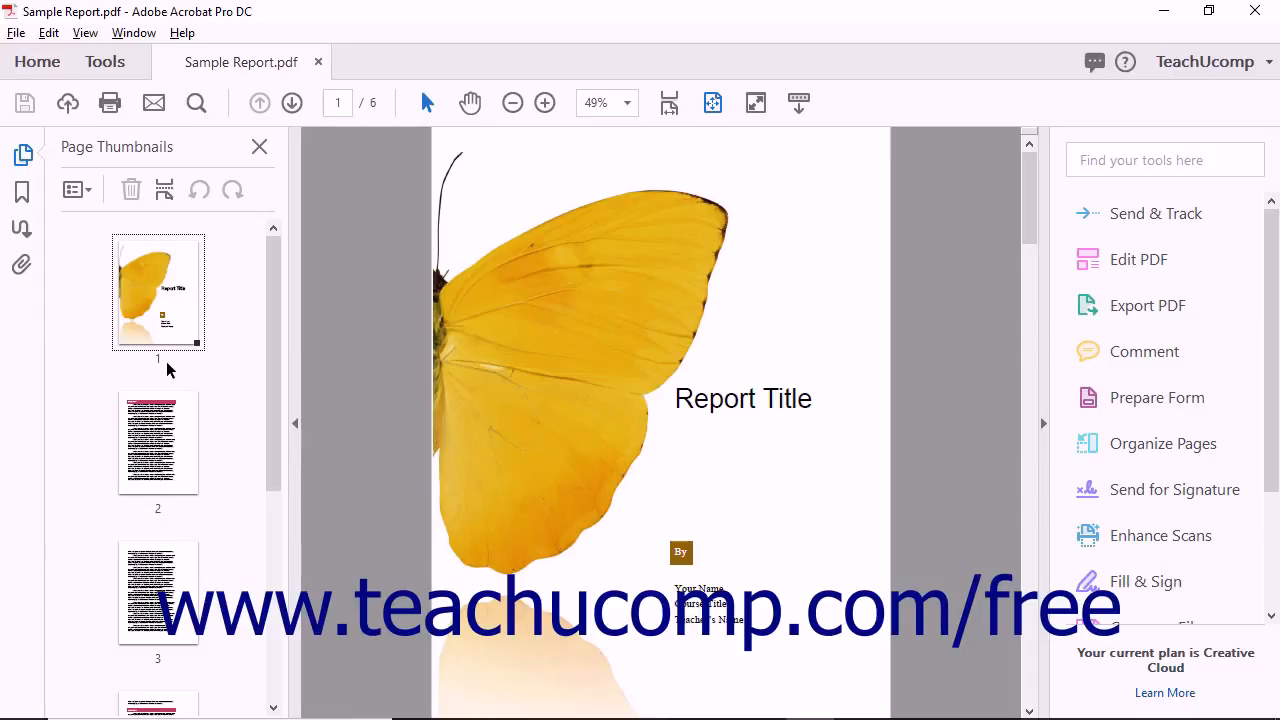
{"action": "mouse_move", "coordinate": [158, 375]}
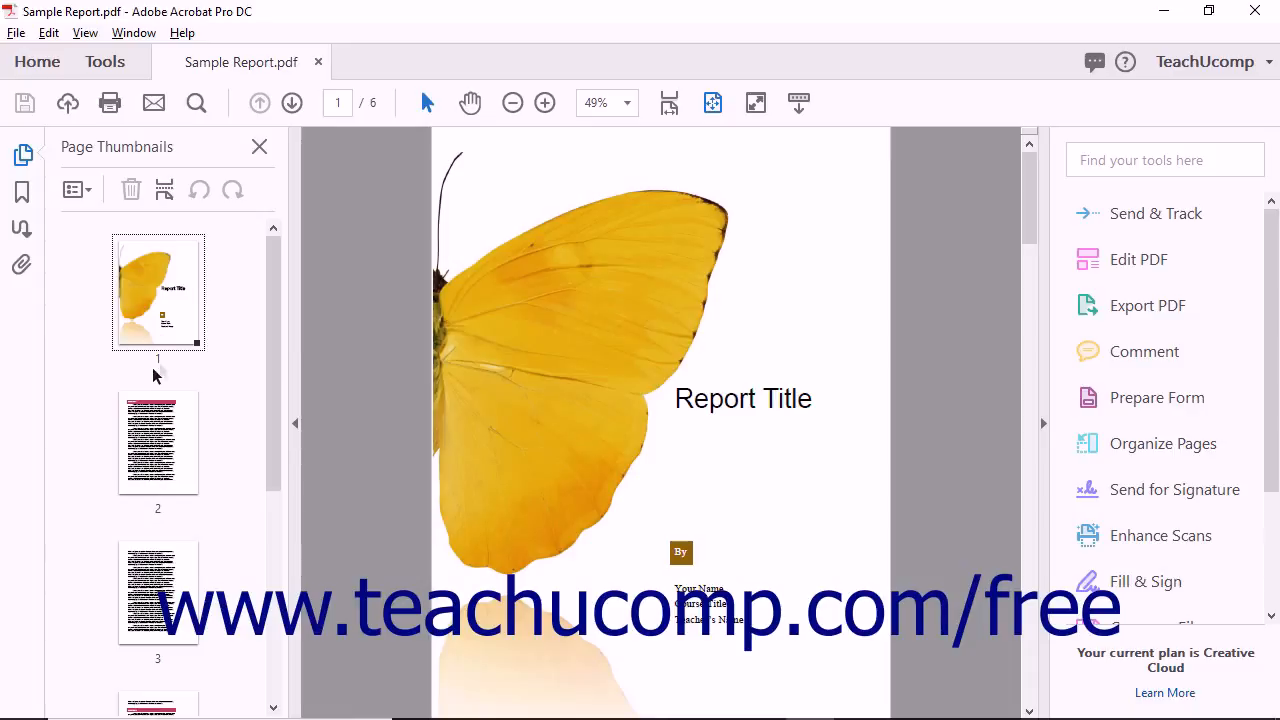
{"action": "mouse_move", "coordinate": [158, 360]}
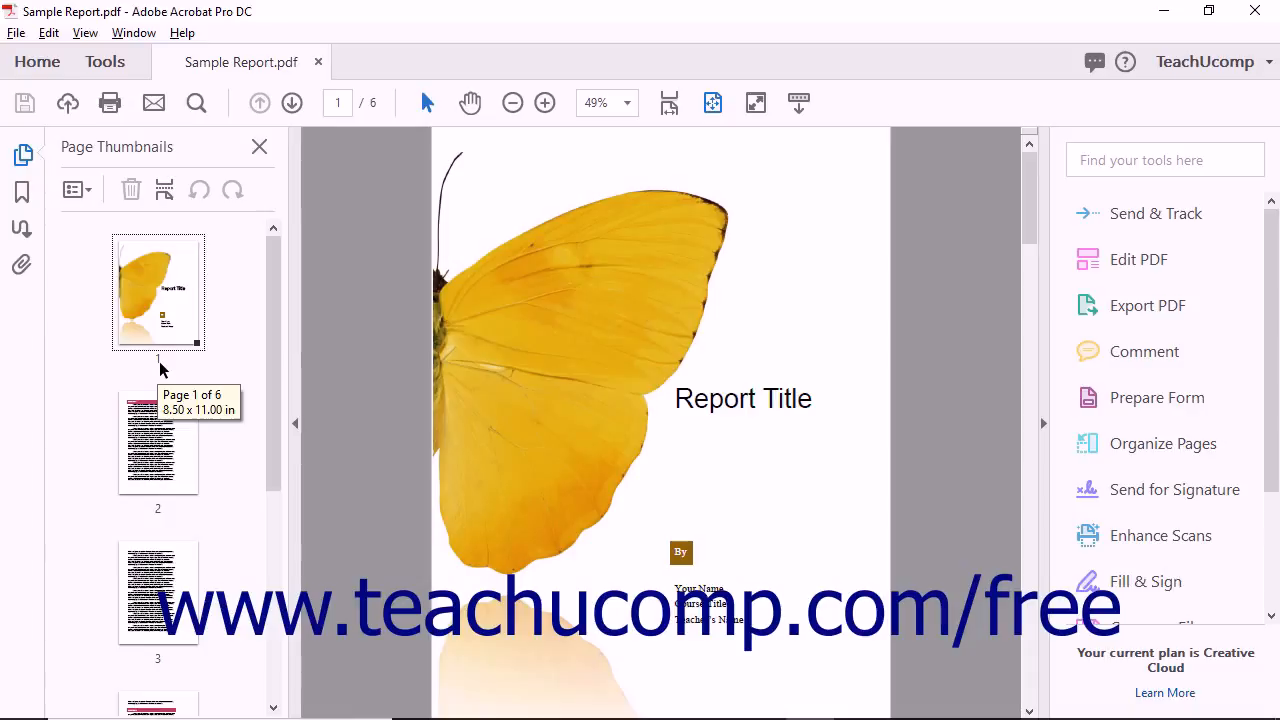
{"action": "mouse_move", "coordinate": [158, 518]}
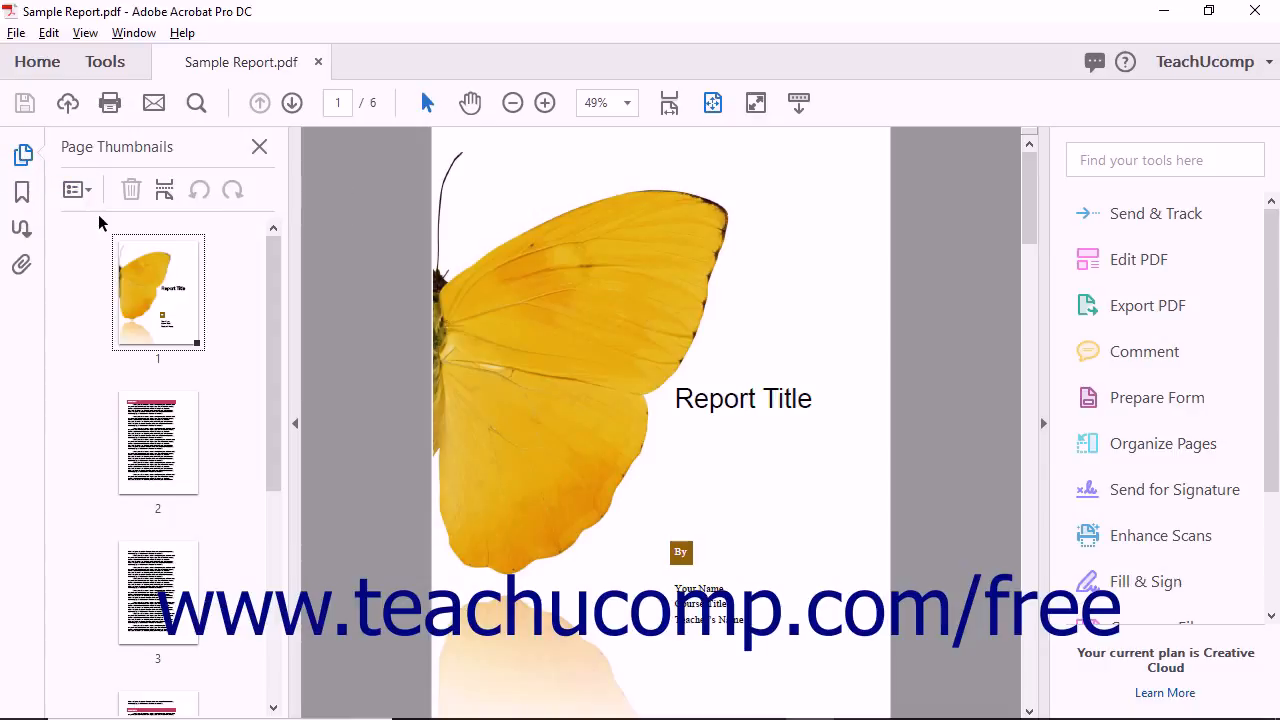
{"action": "mouse_move", "coordinate": [143, 303]}
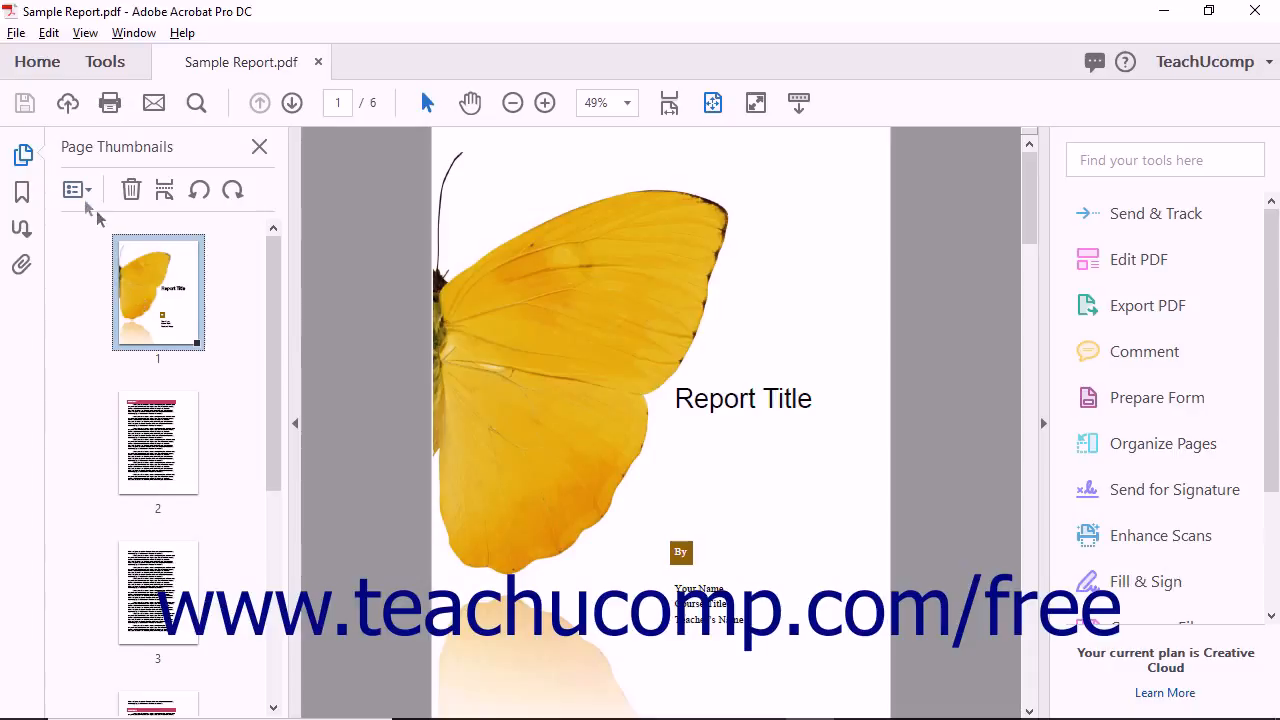
{"action": "mouse_move", "coordinate": [77, 190]}
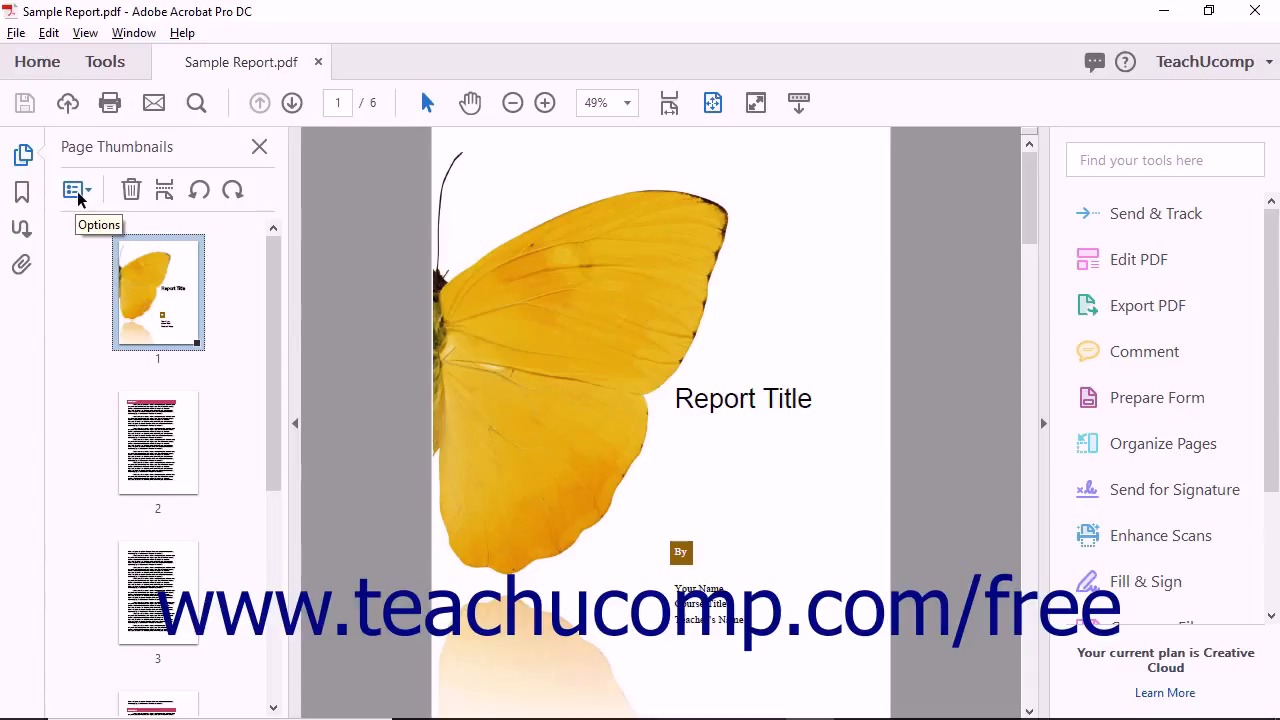
- Label page 1 as a new section with Style None
{"action": "left_click", "coordinate": [72, 190]}
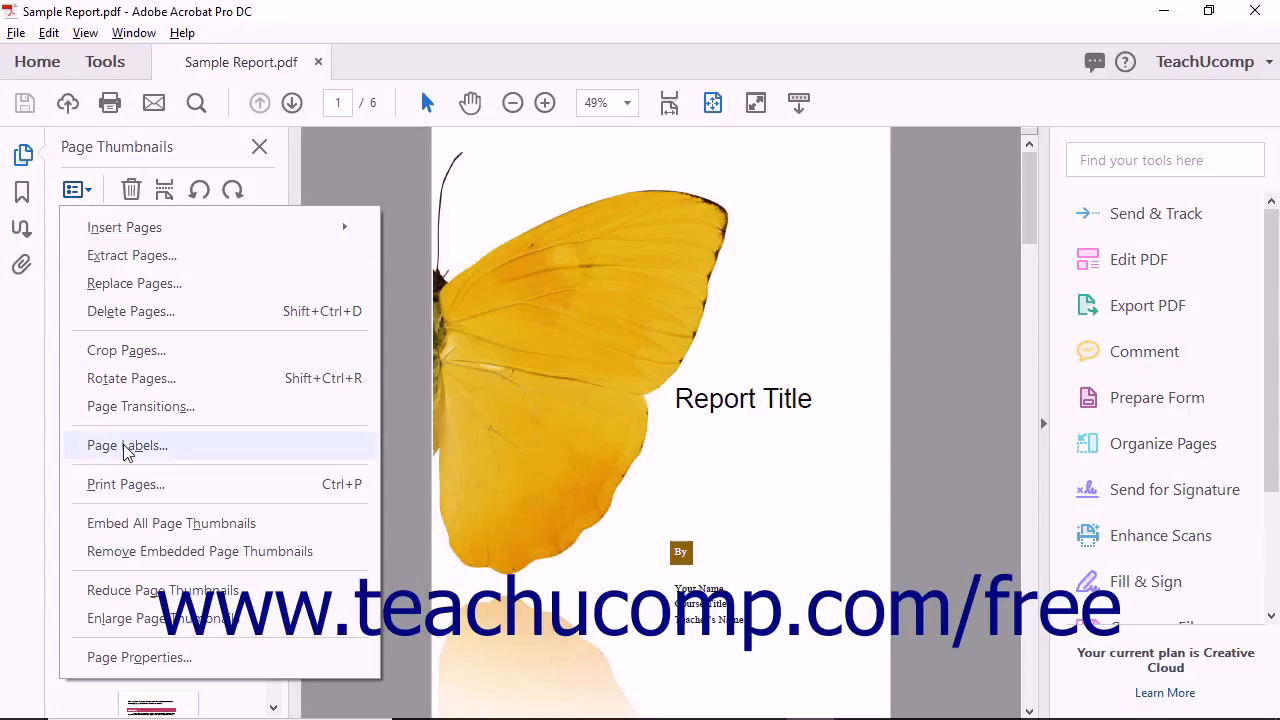
{"action": "left_click", "coordinate": [127, 445]}
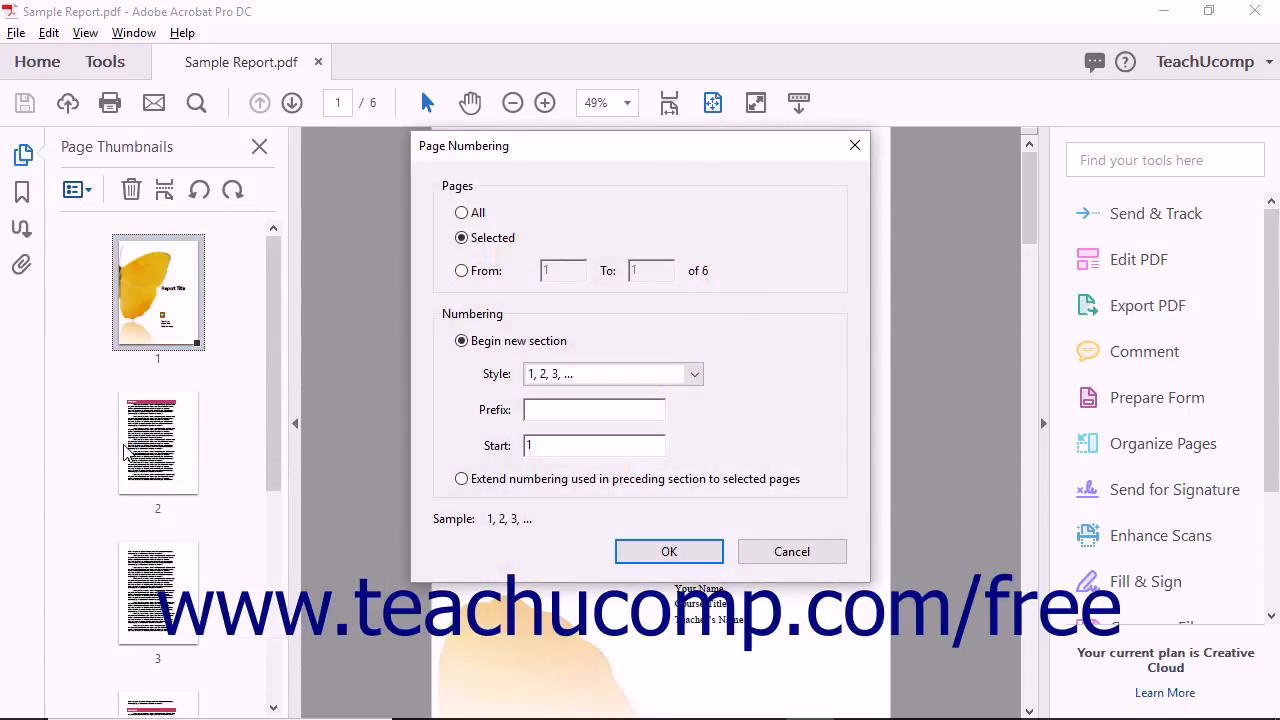
{"action": "mouse_move", "coordinate": [191, 437]}
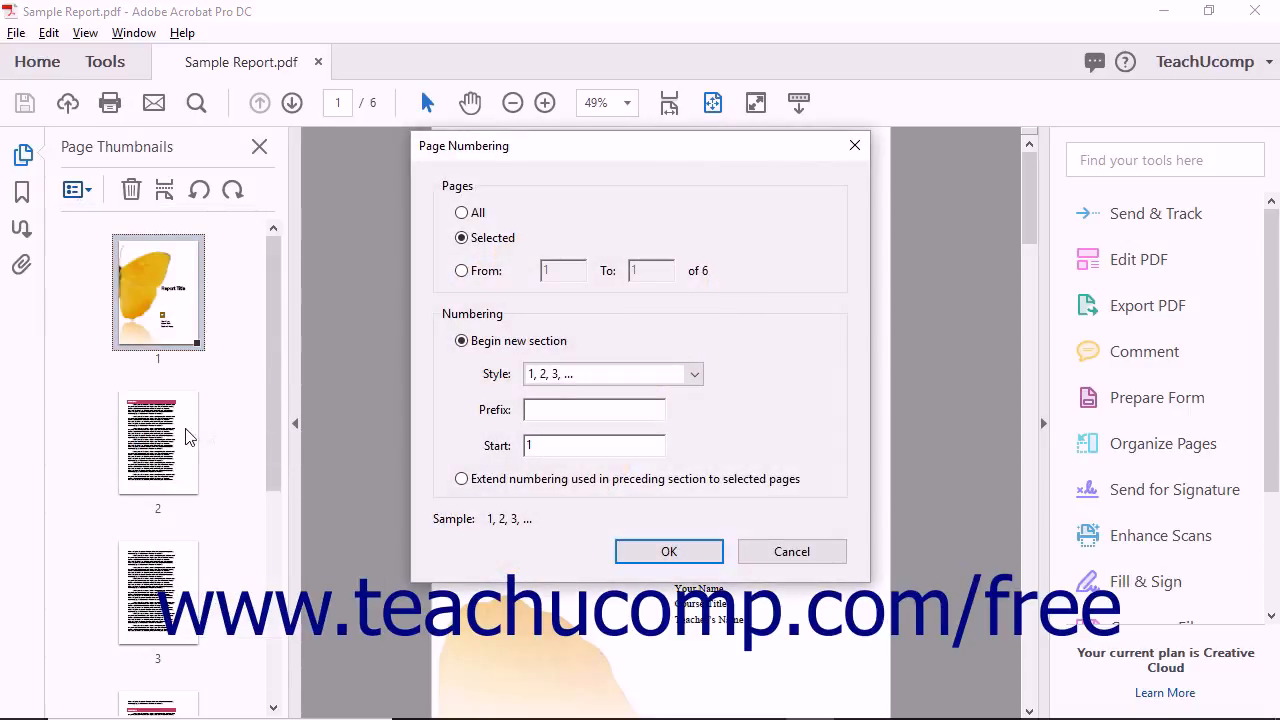
{"action": "left_click", "coordinate": [461, 270]}
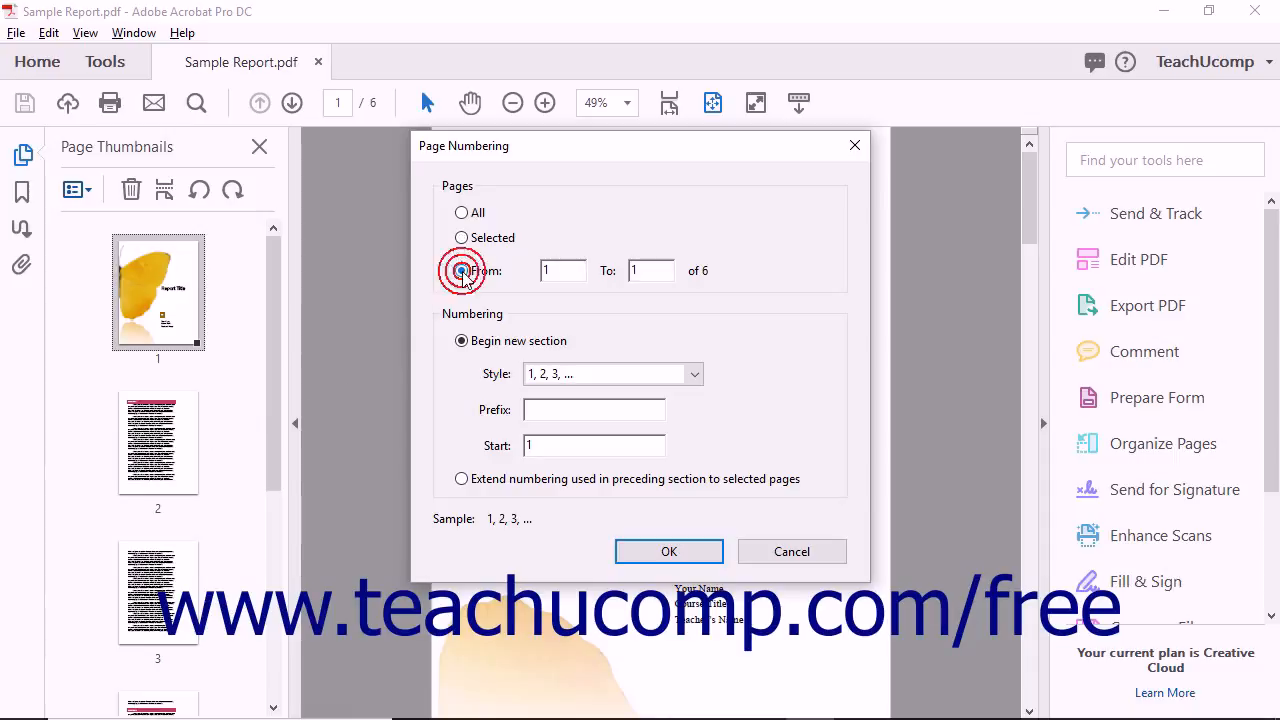
{"action": "left_click", "coordinate": [461, 270]}
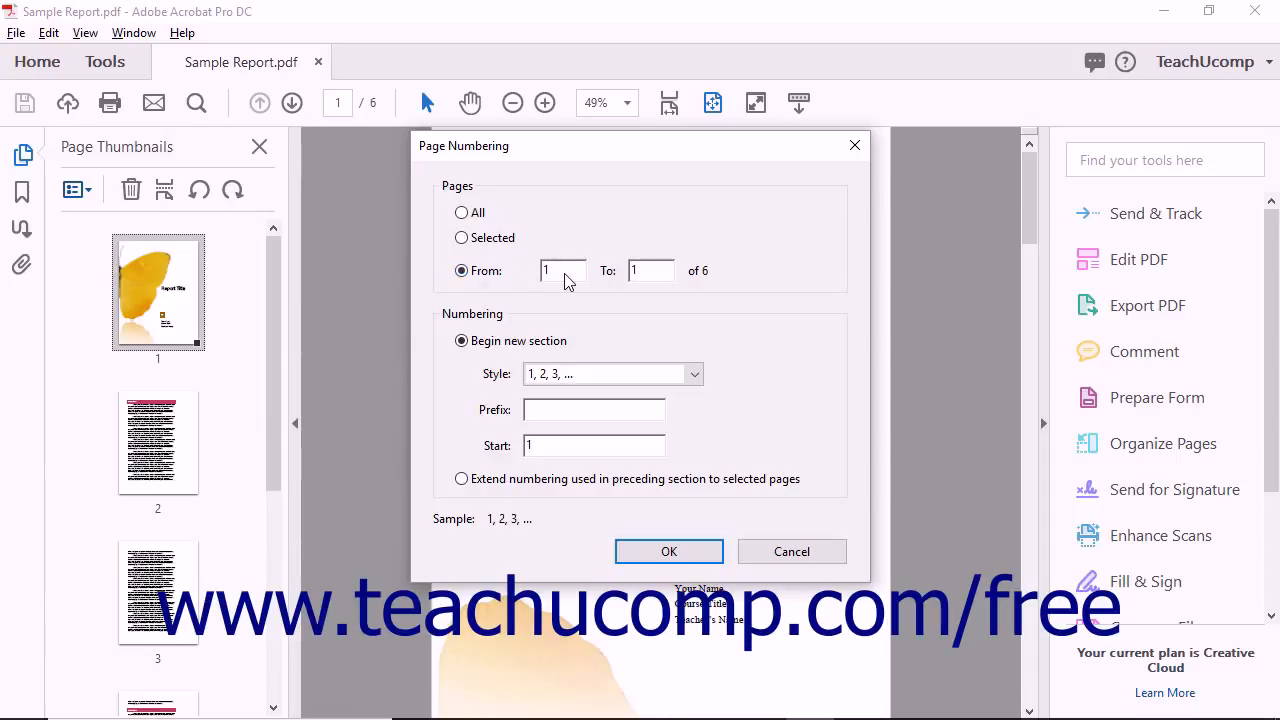
{"action": "mouse_move", "coordinate": [650, 313]}
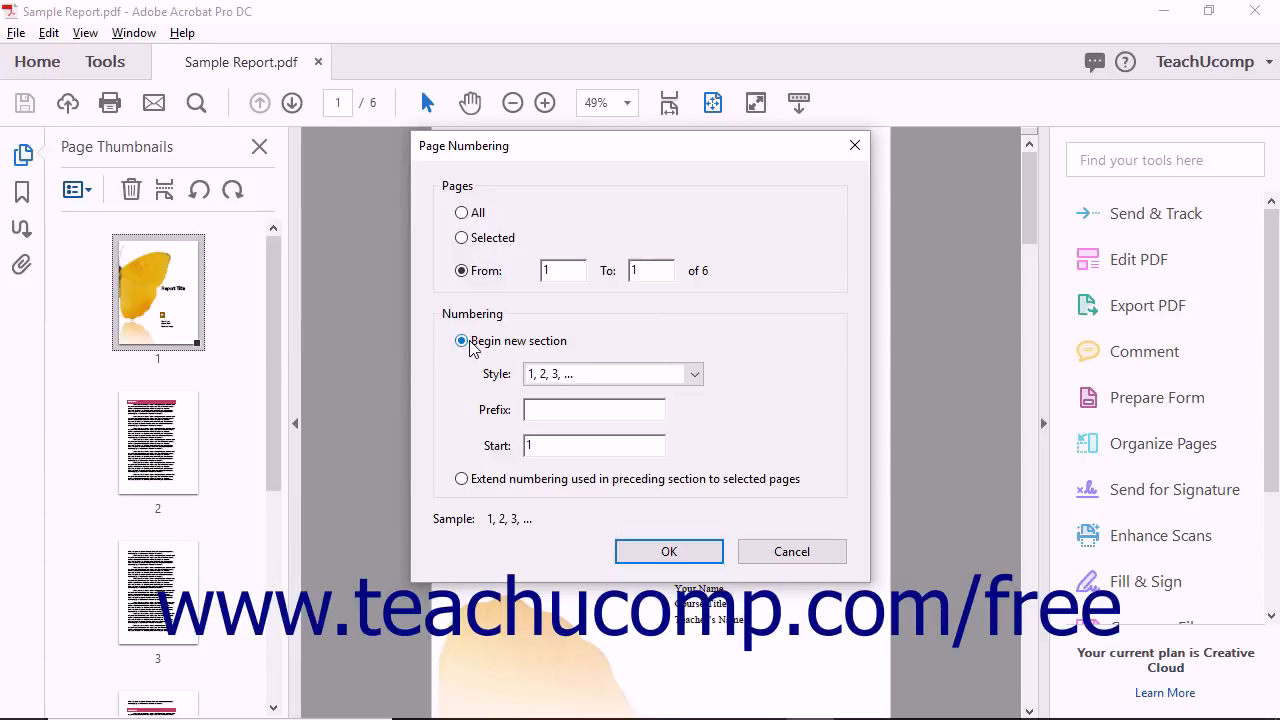
{"action": "left_click", "coordinate": [694, 373]}
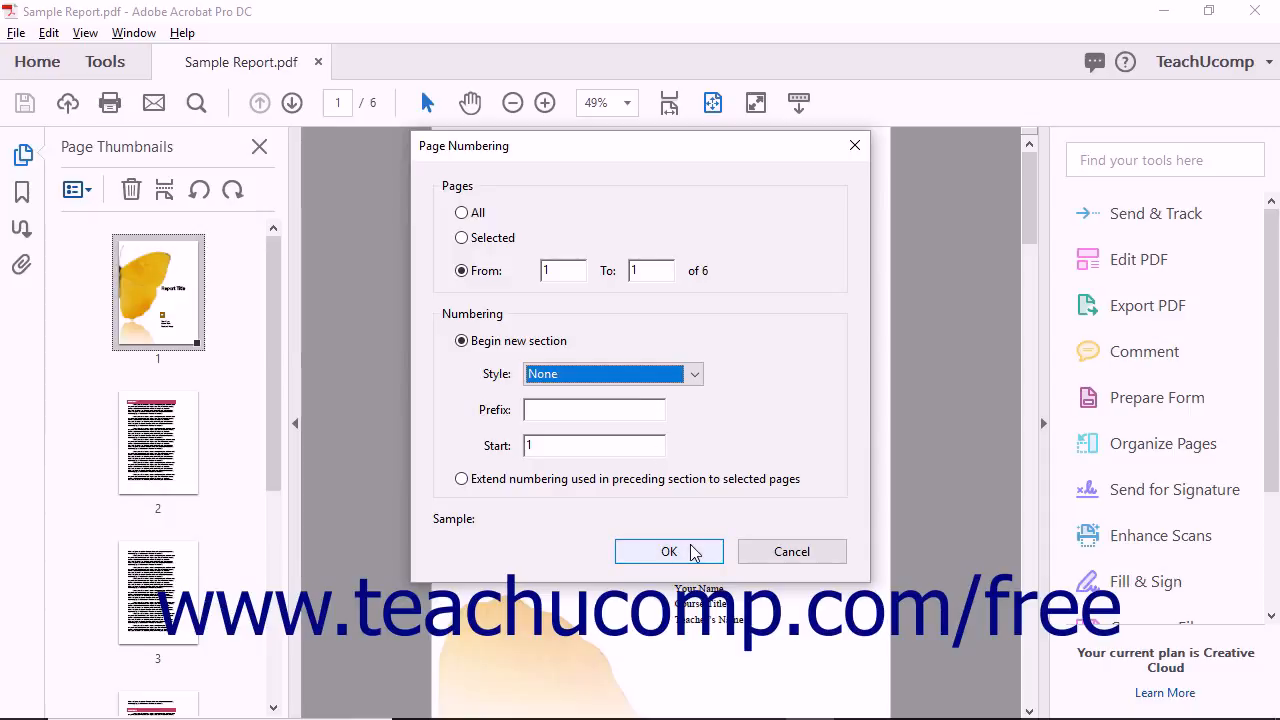
{"action": "left_click", "coordinate": [668, 551]}
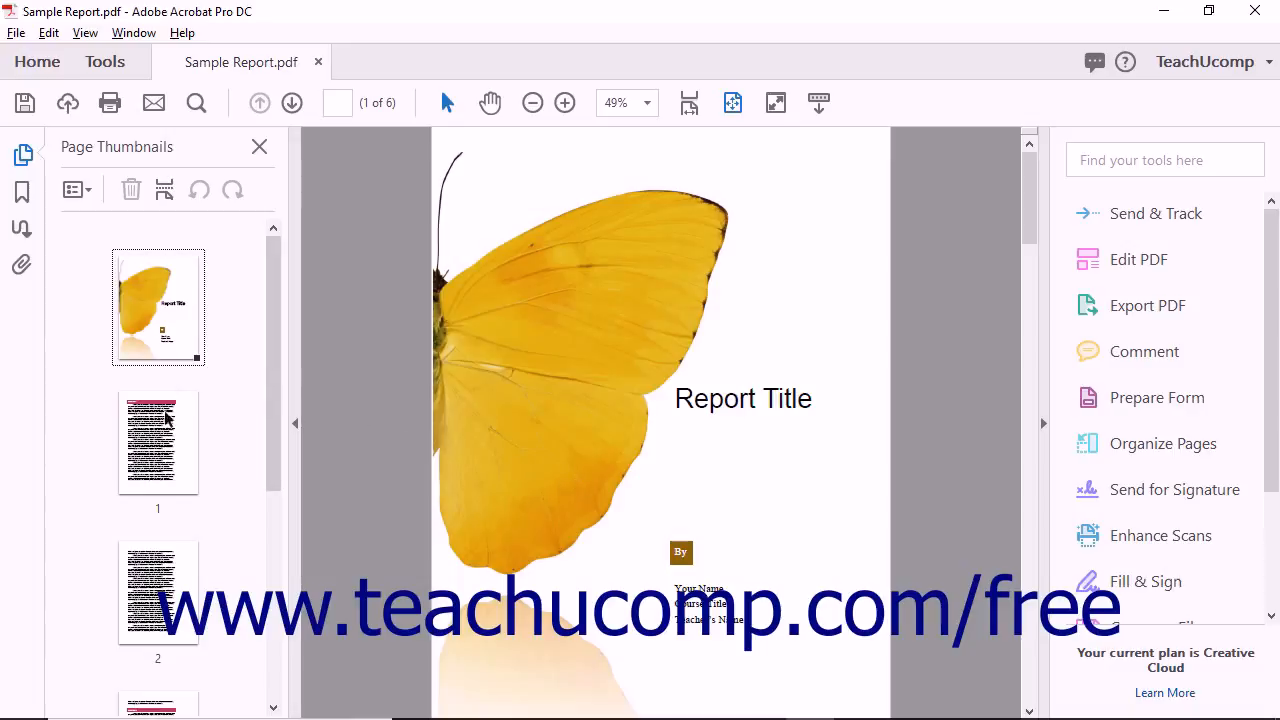
{"action": "mouse_move", "coordinate": [170, 512]}
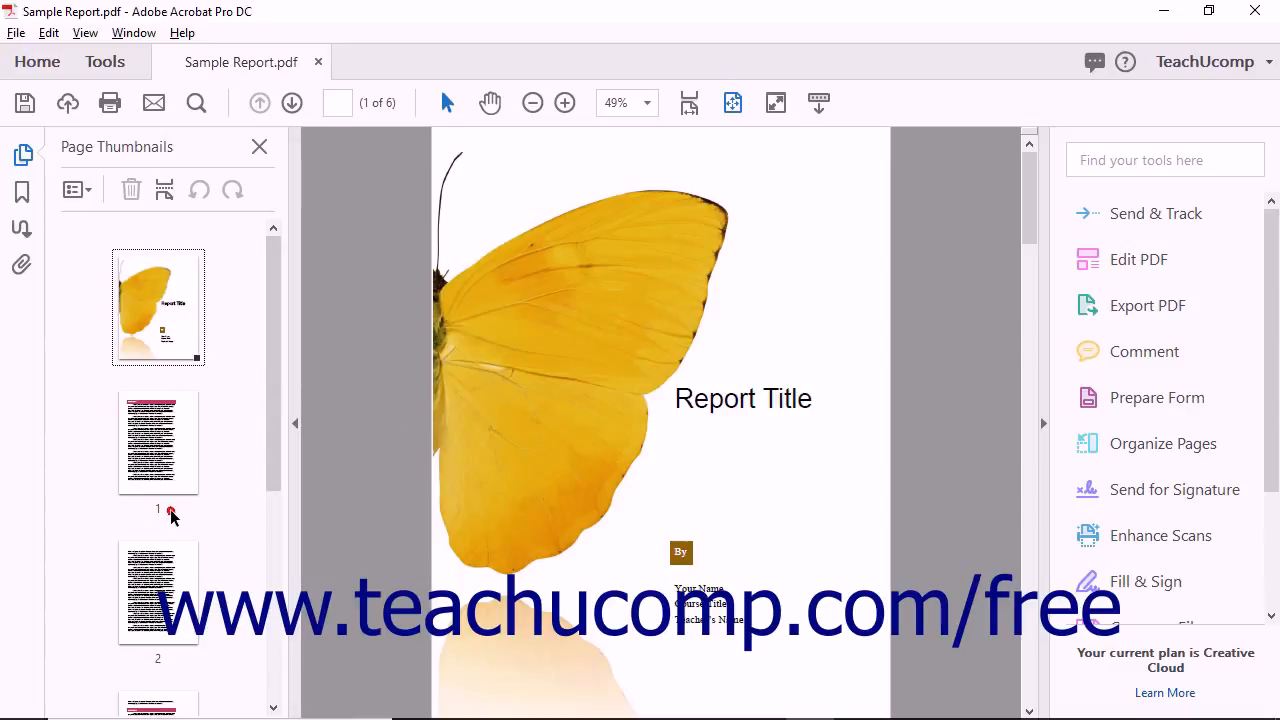
{"action": "mouse_move", "coordinate": [170, 528]}
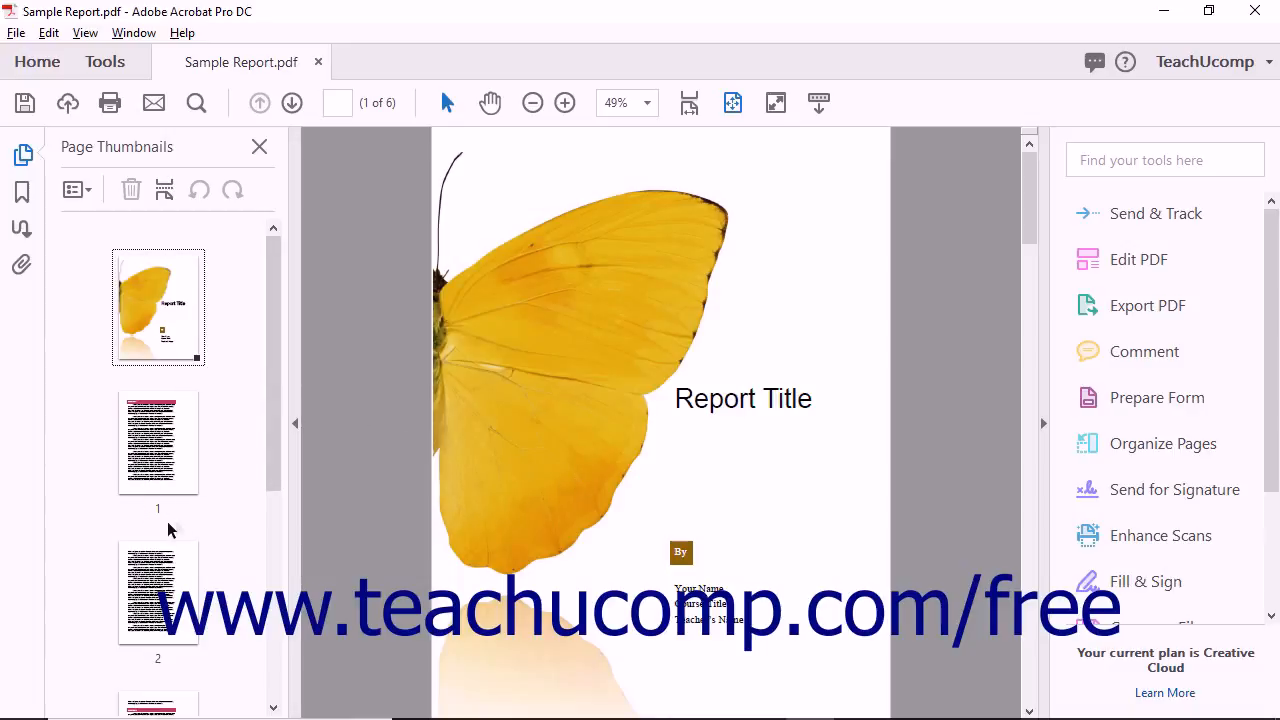
{"action": "mouse_move", "coordinate": [152, 387]}
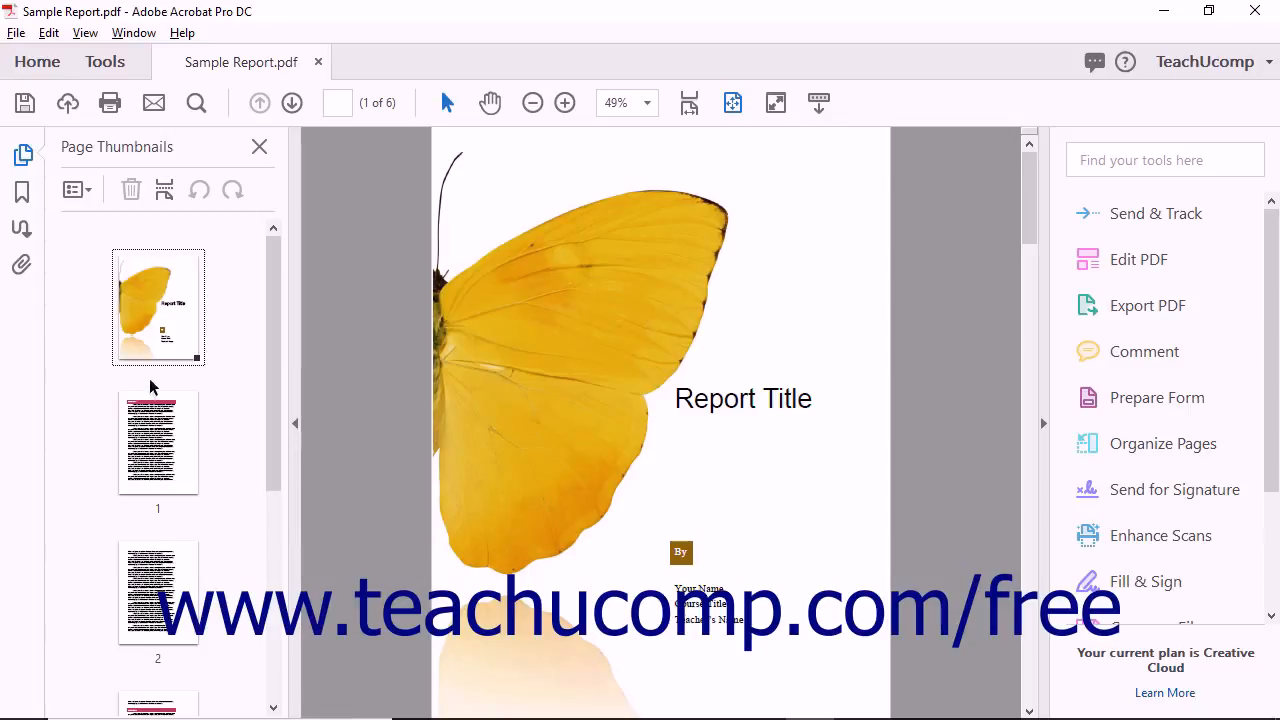
{"action": "mouse_move", "coordinate": [153, 422]}
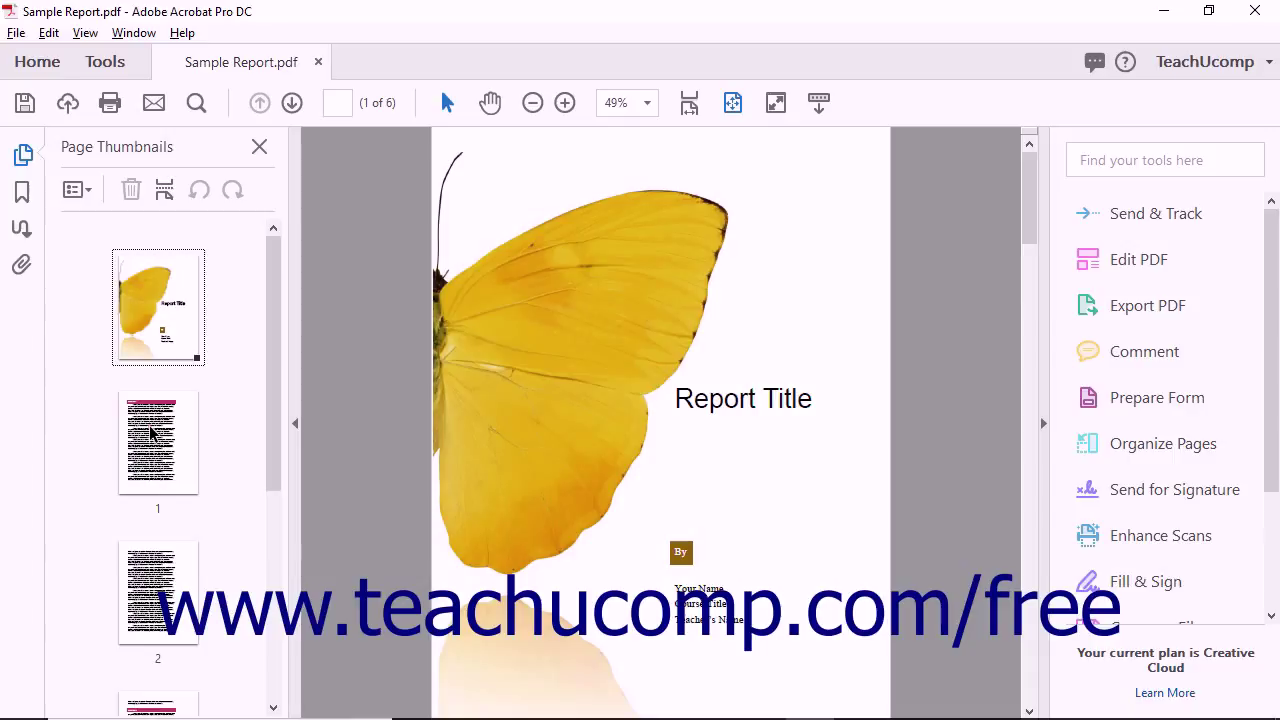
- Select the page 2 thumbnail and open Page Labels for pages 1 to 5
{"action": "left_click", "coordinate": [157, 442]}
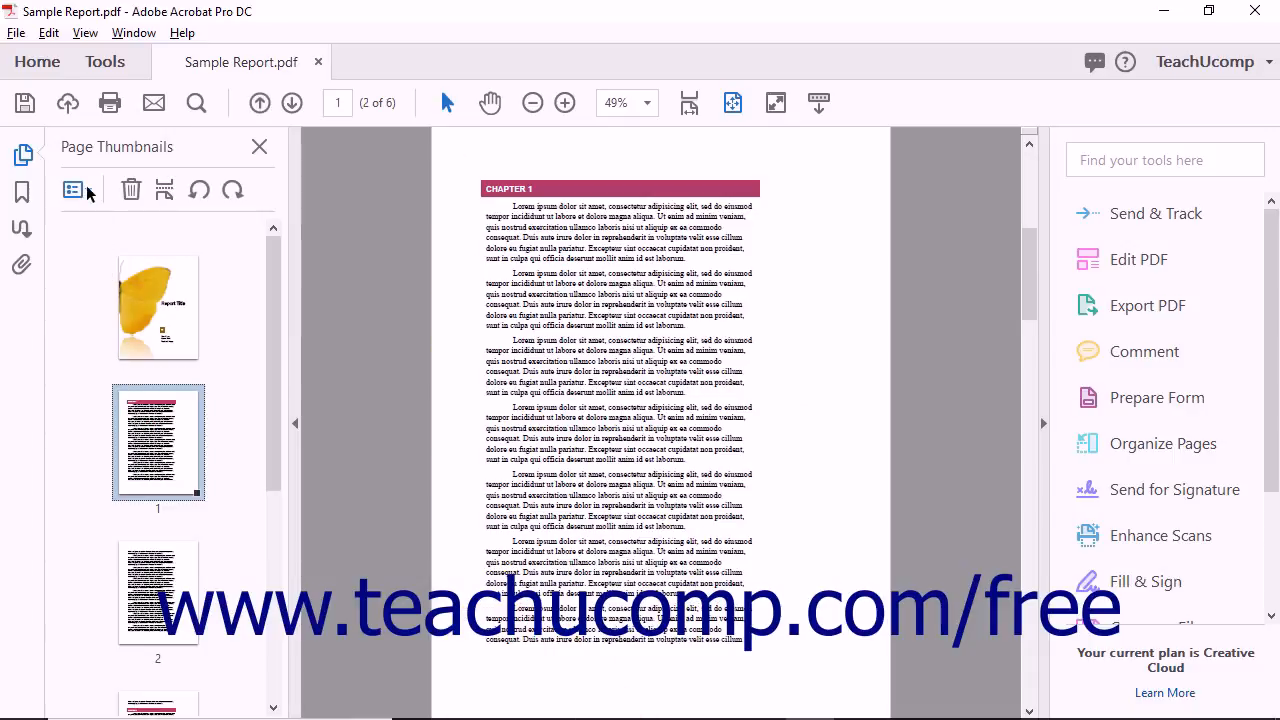
{"action": "left_click", "coordinate": [75, 190]}
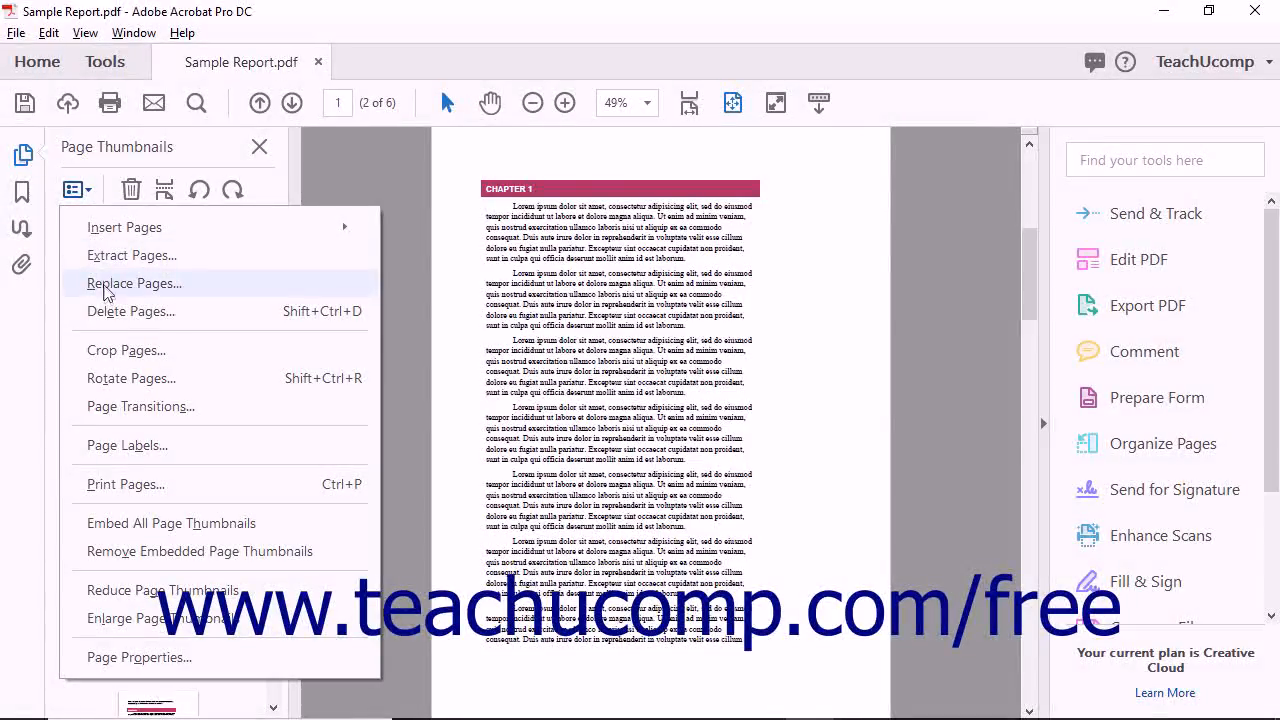
{"action": "mouse_move", "coordinate": [127, 445]}
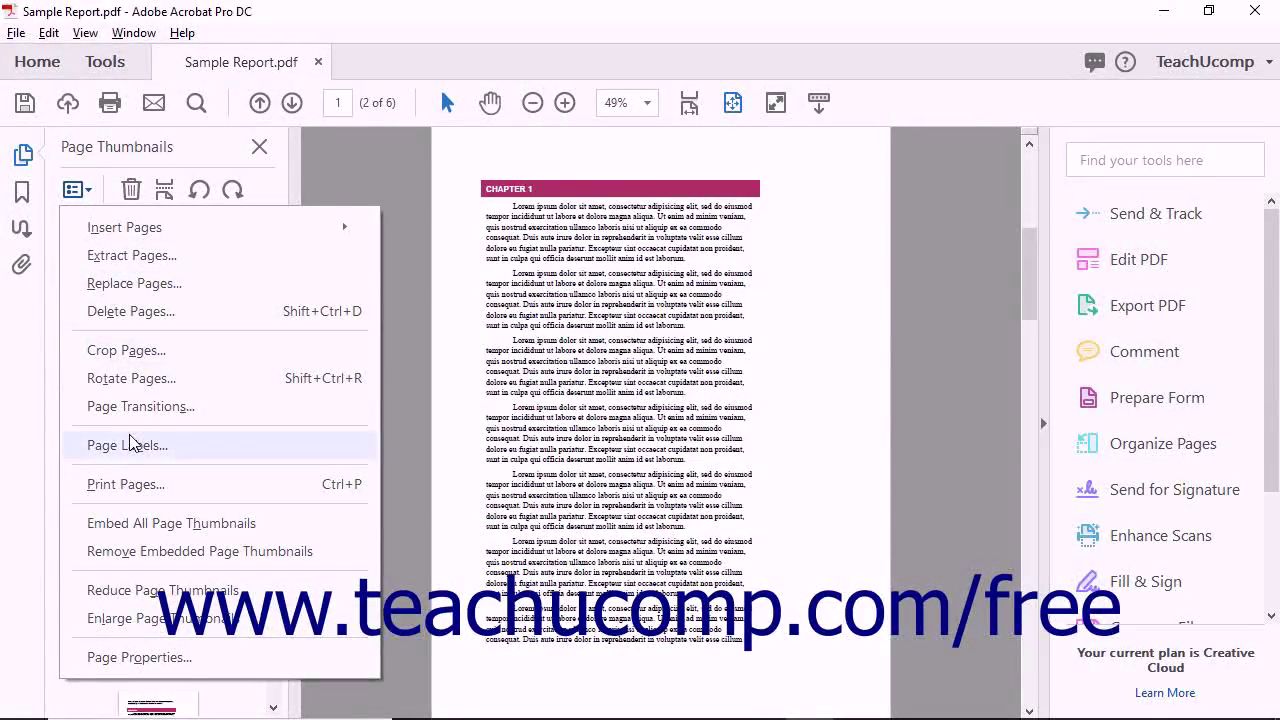
{"action": "left_click", "coordinate": [126, 445]}
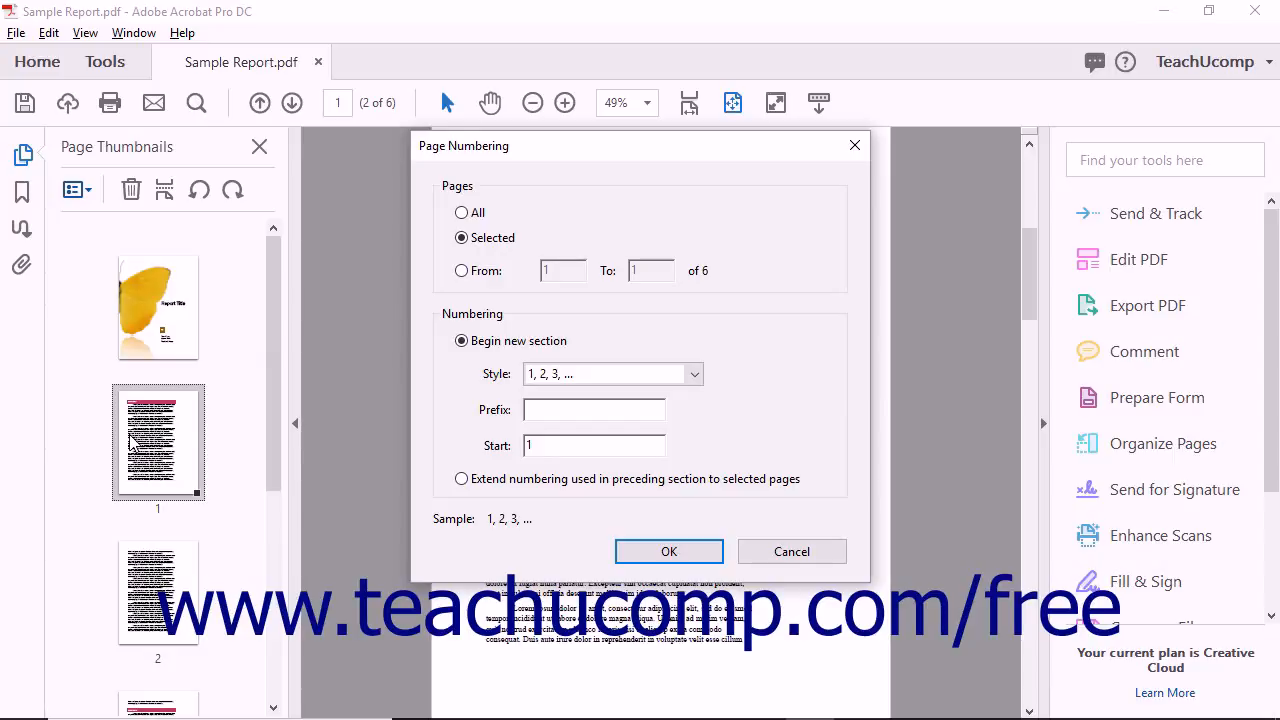
{"action": "mouse_move", "coordinate": [305, 365]}
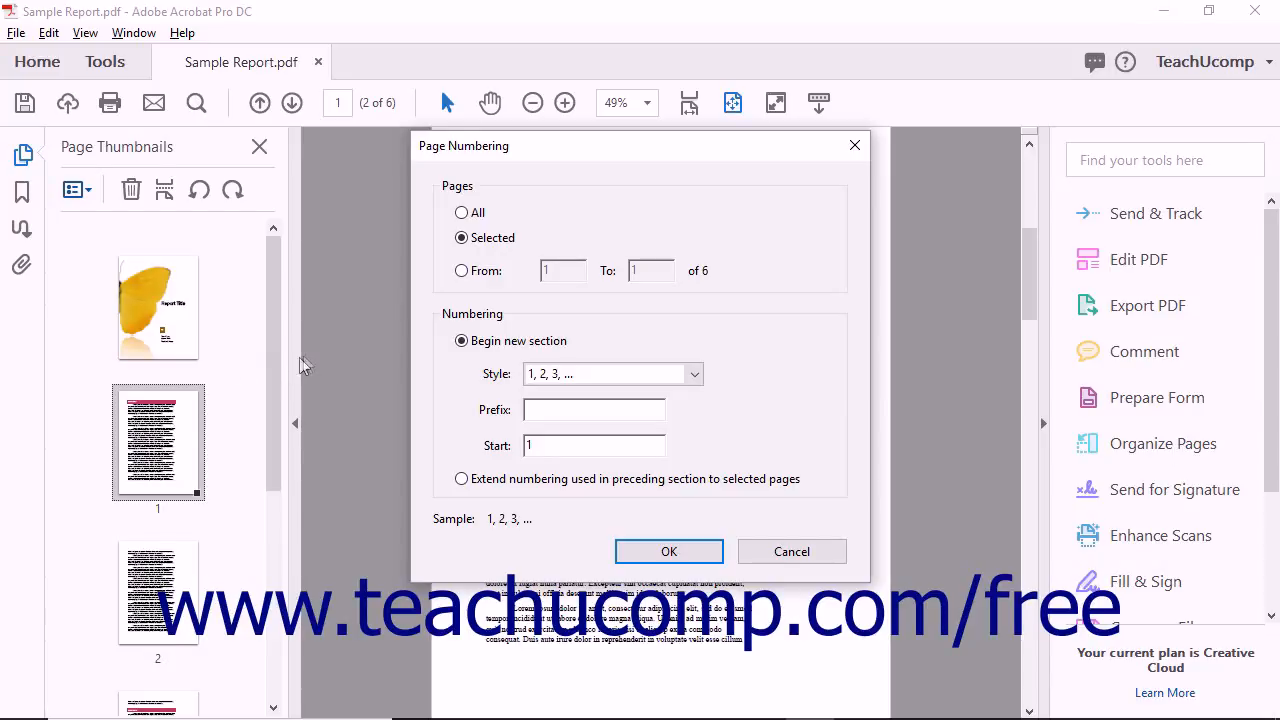
{"action": "left_click", "coordinate": [461, 270]}
{"action": "type", "text": "5"}
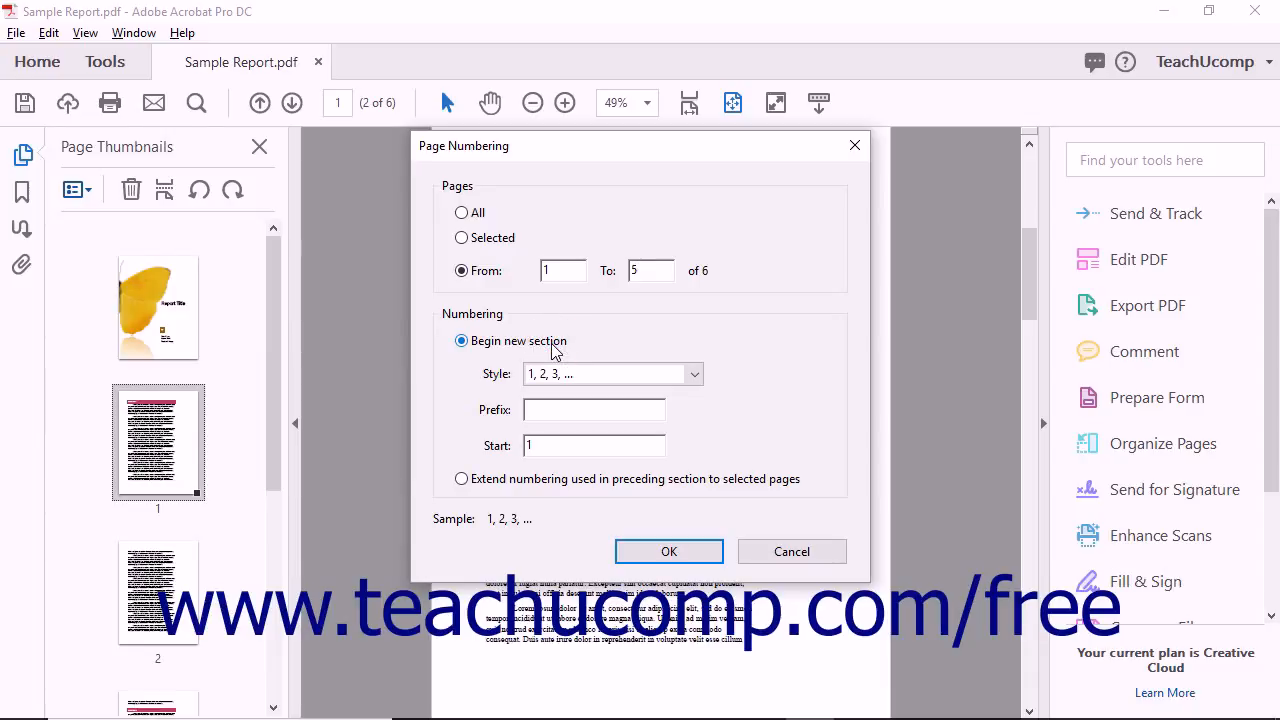
- Begin a new section with prefix 'Page: ' and apply the labels
{"action": "left_click", "coordinate": [693, 374]}
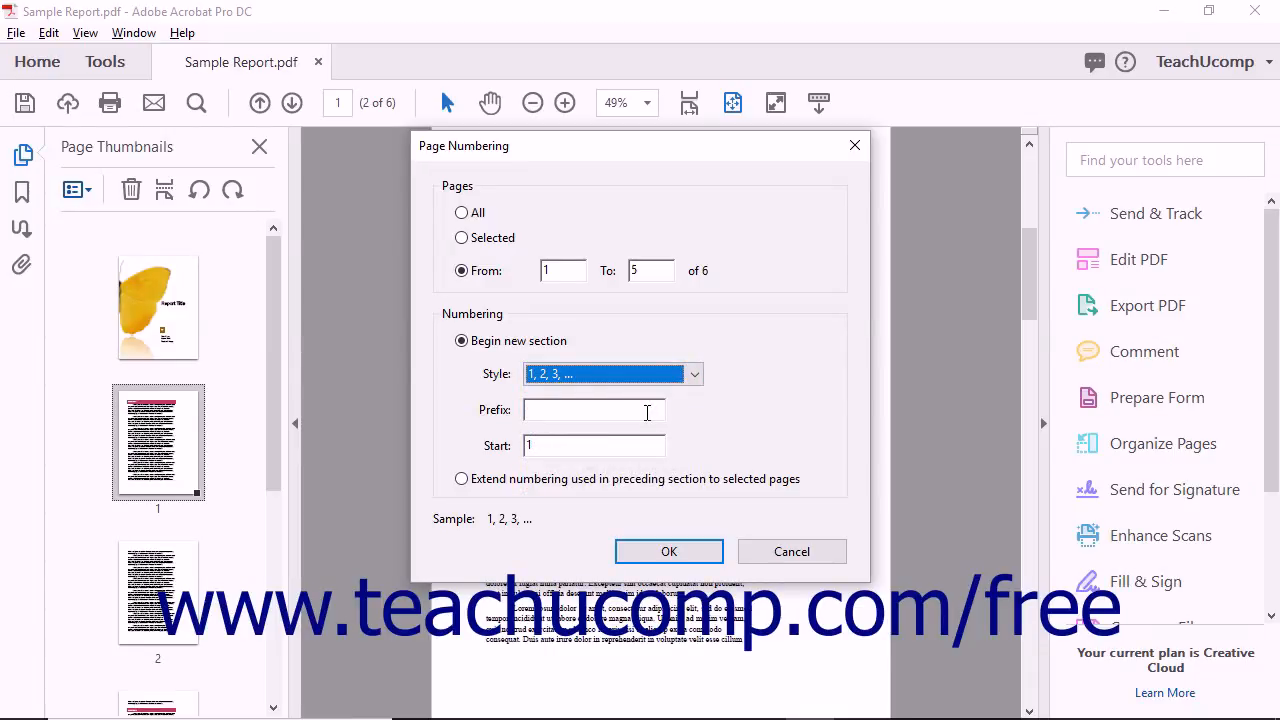
{"action": "mouse_move", "coordinate": [584, 417]}
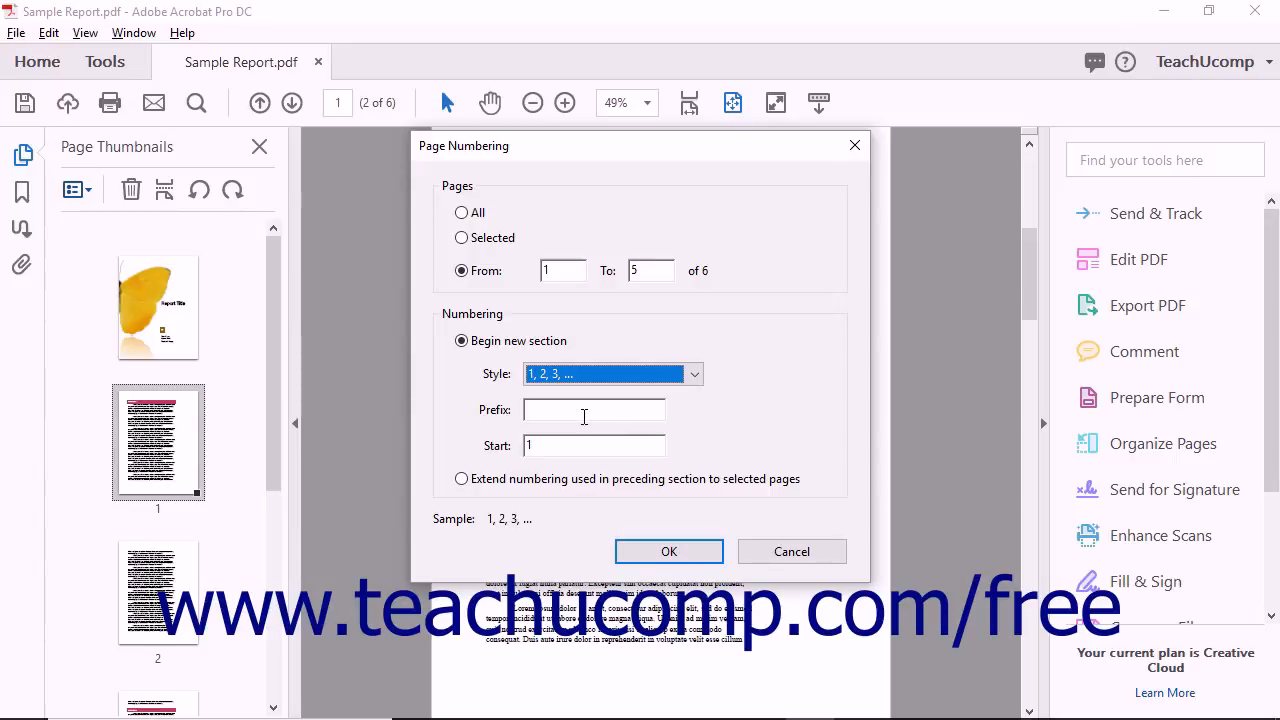
{"action": "left_click", "coordinate": [593, 409]}
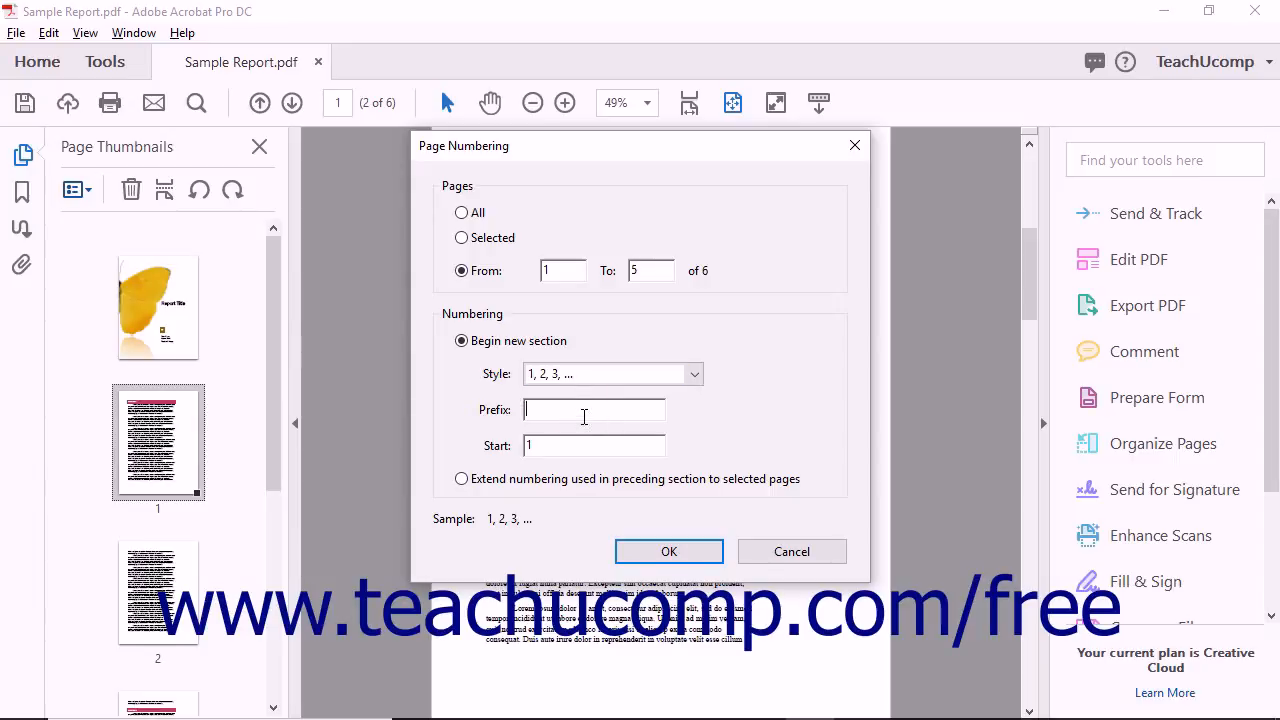
{"action": "type", "text": "Page:"}
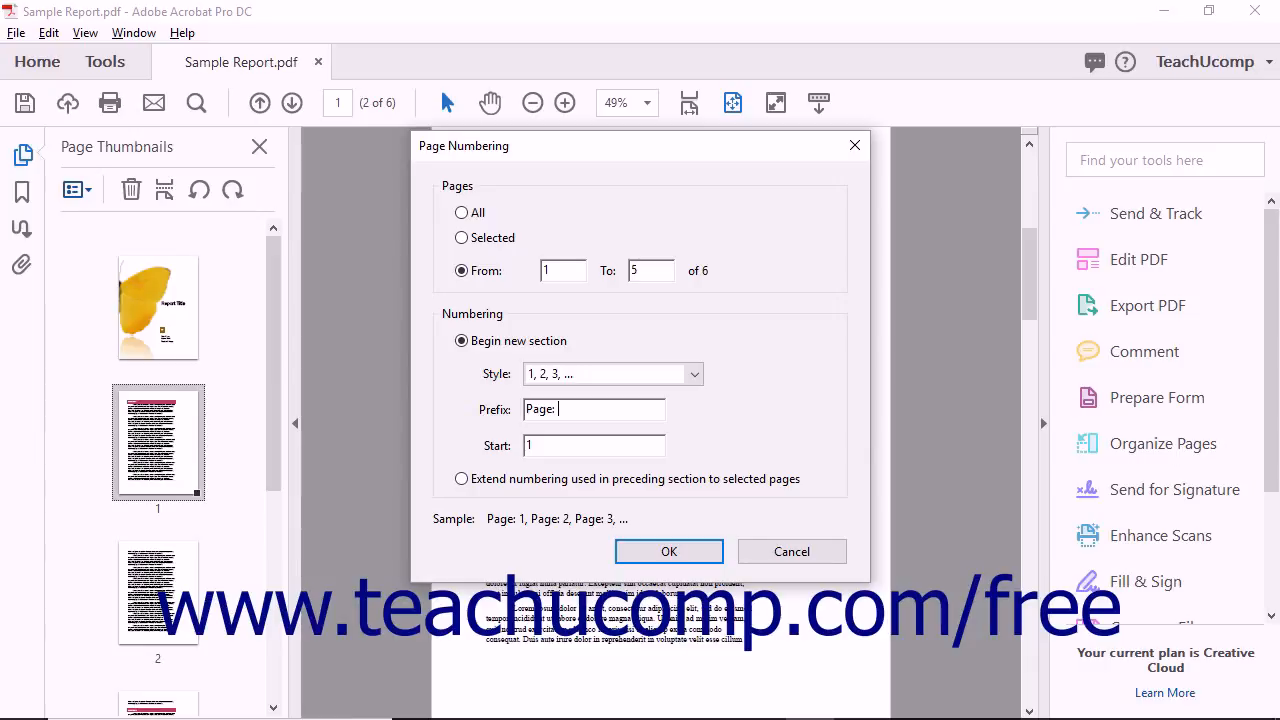
{"action": "left_click", "coordinate": [594, 445]}
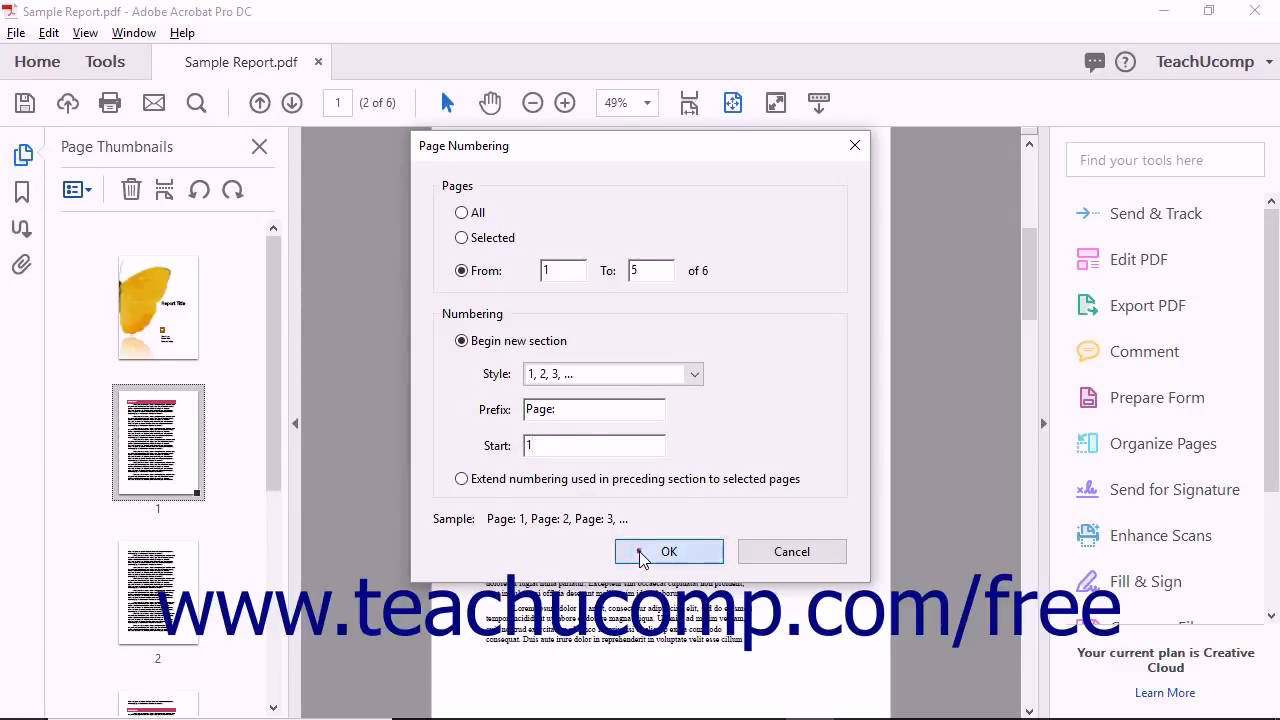
{"action": "left_click", "coordinate": [669, 551]}
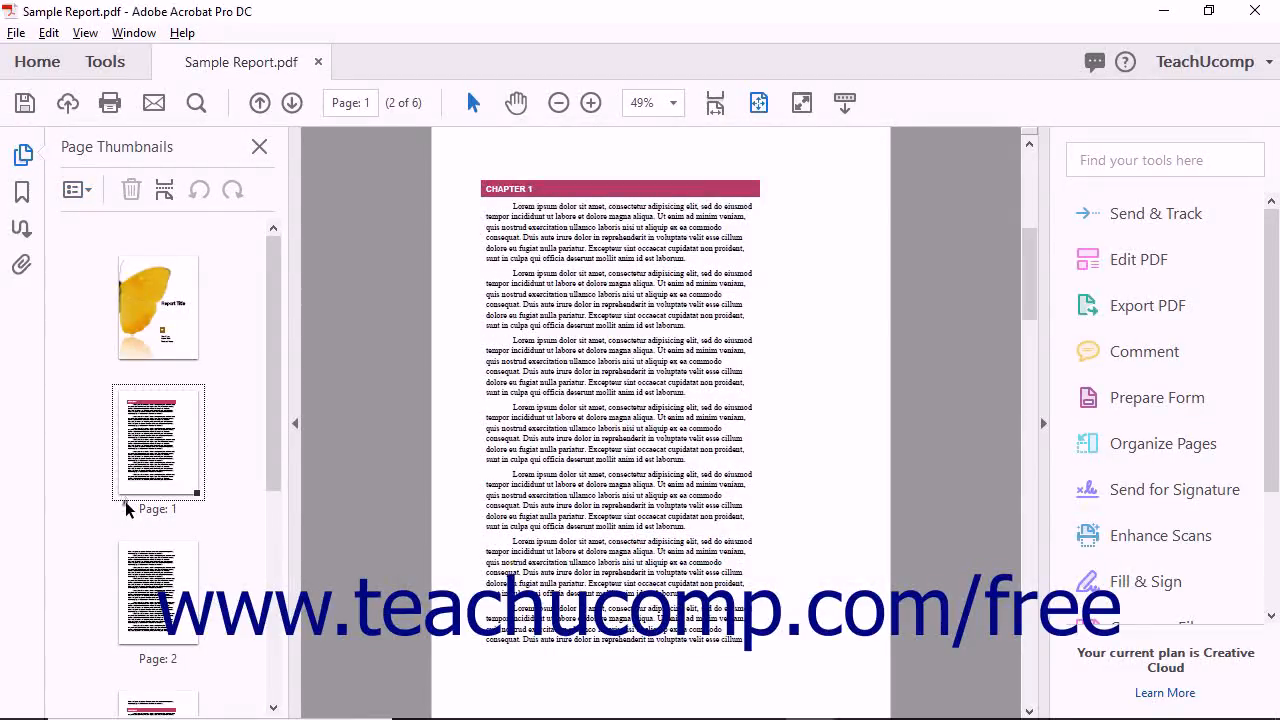